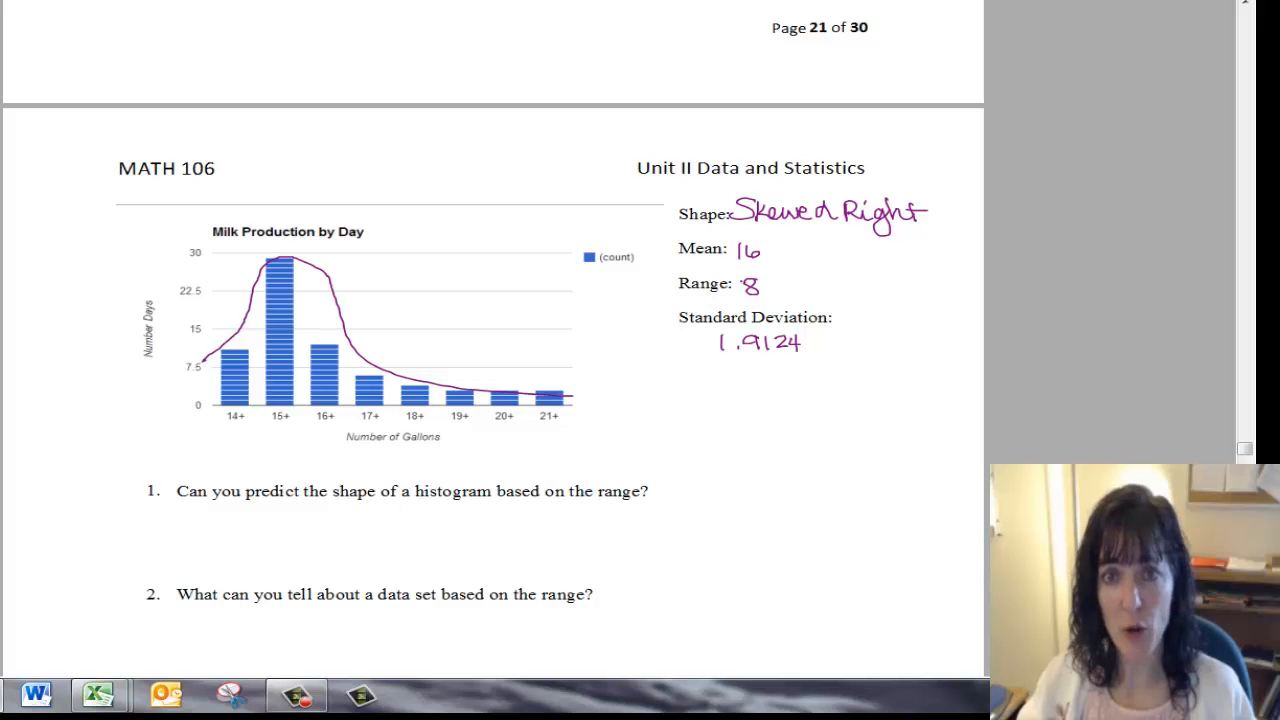
pyautogui.scroll(3)
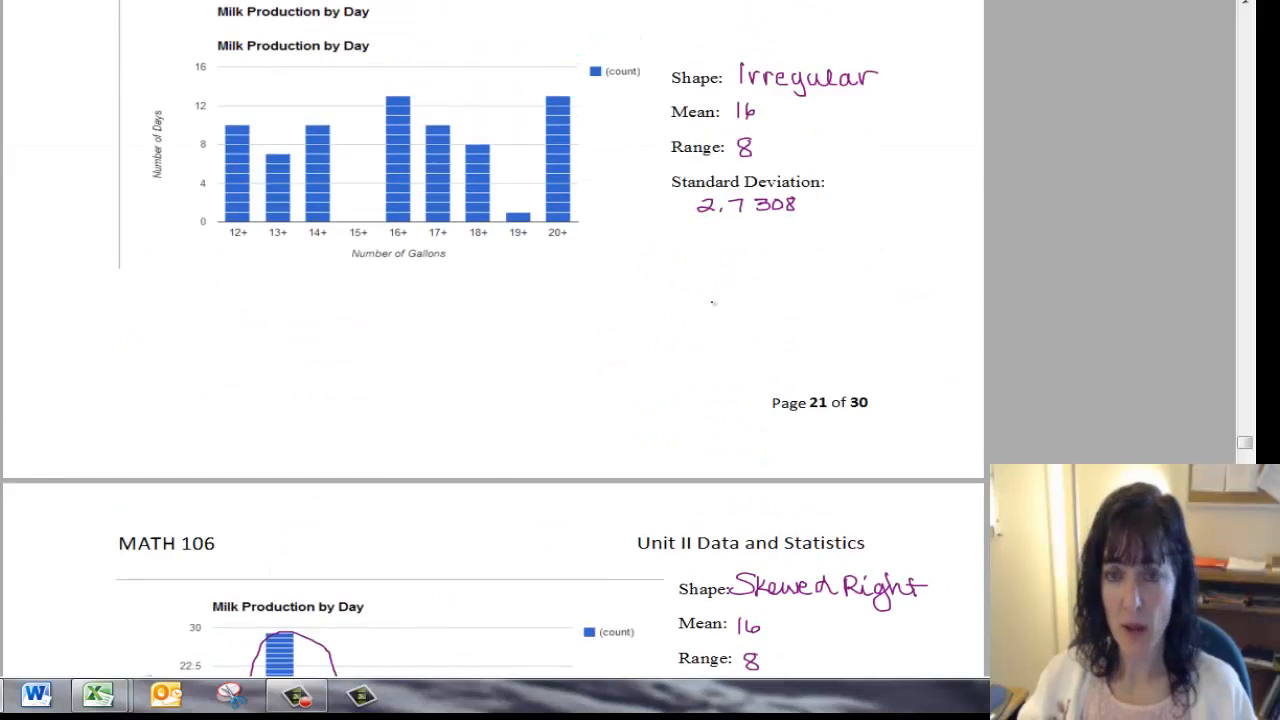
pyautogui.scroll(3)
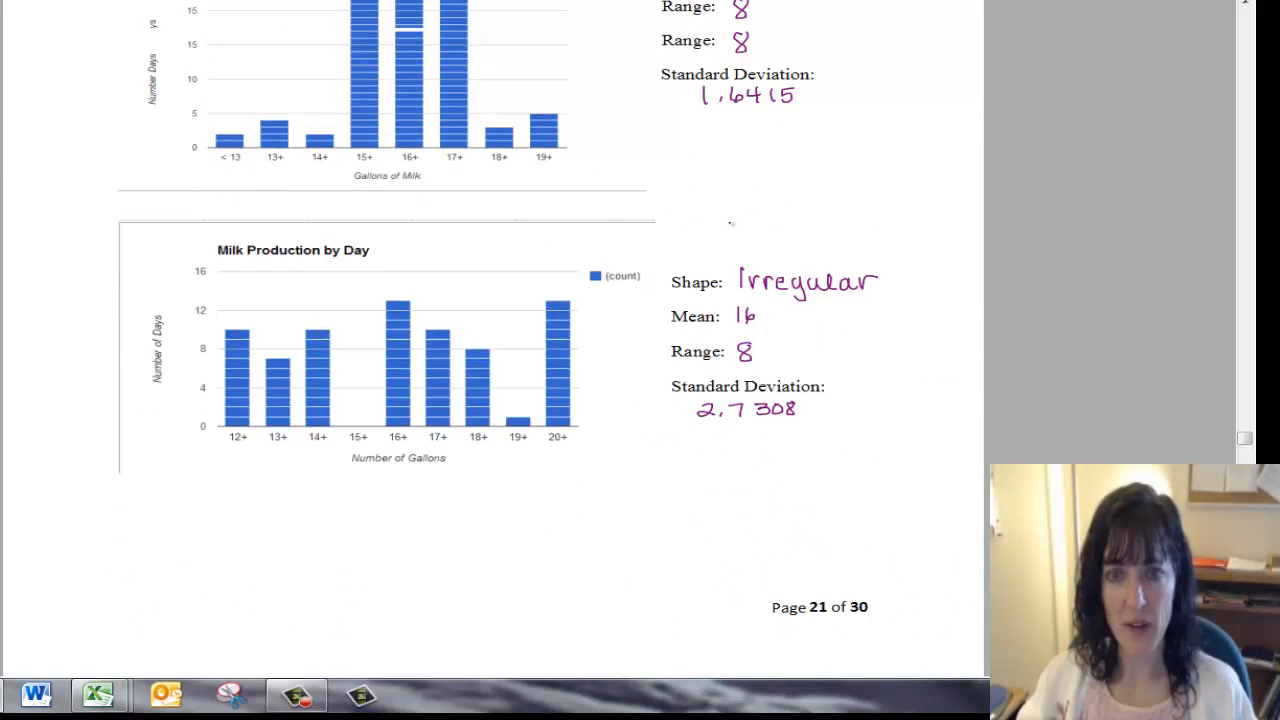
pyautogui.scroll(3)
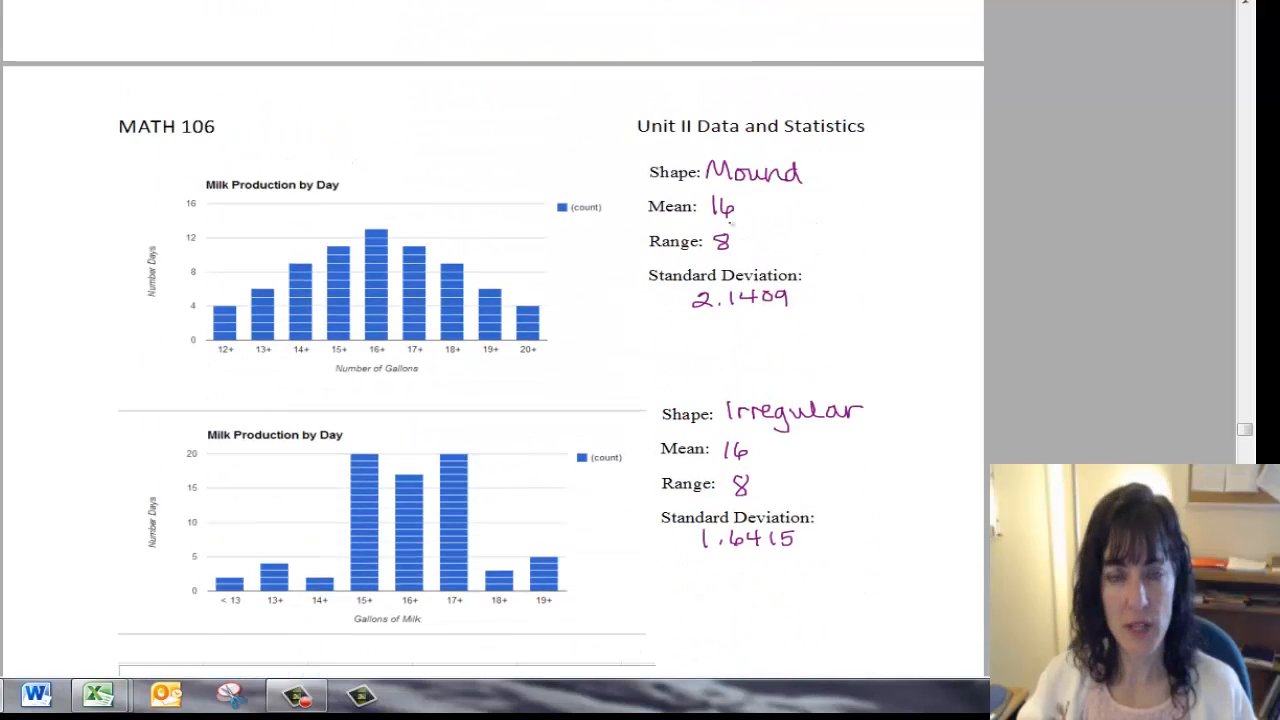
pyautogui.scroll(3)
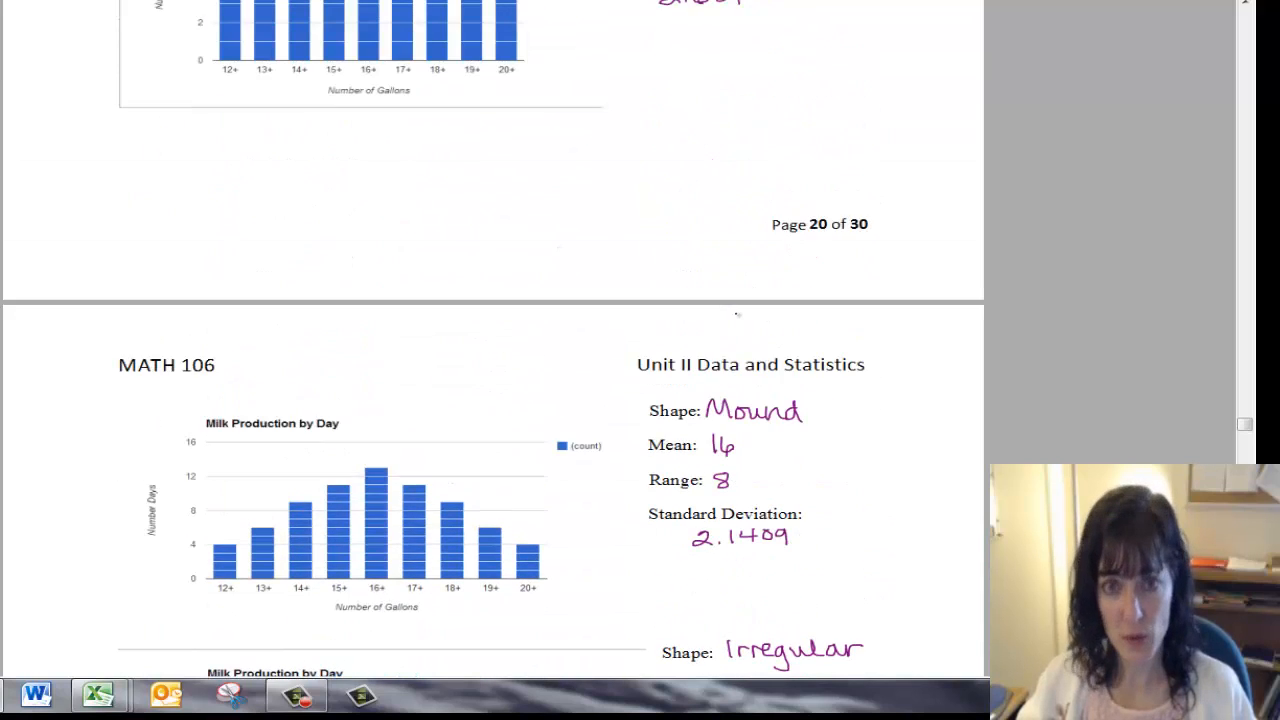
pyautogui.scroll(-3)
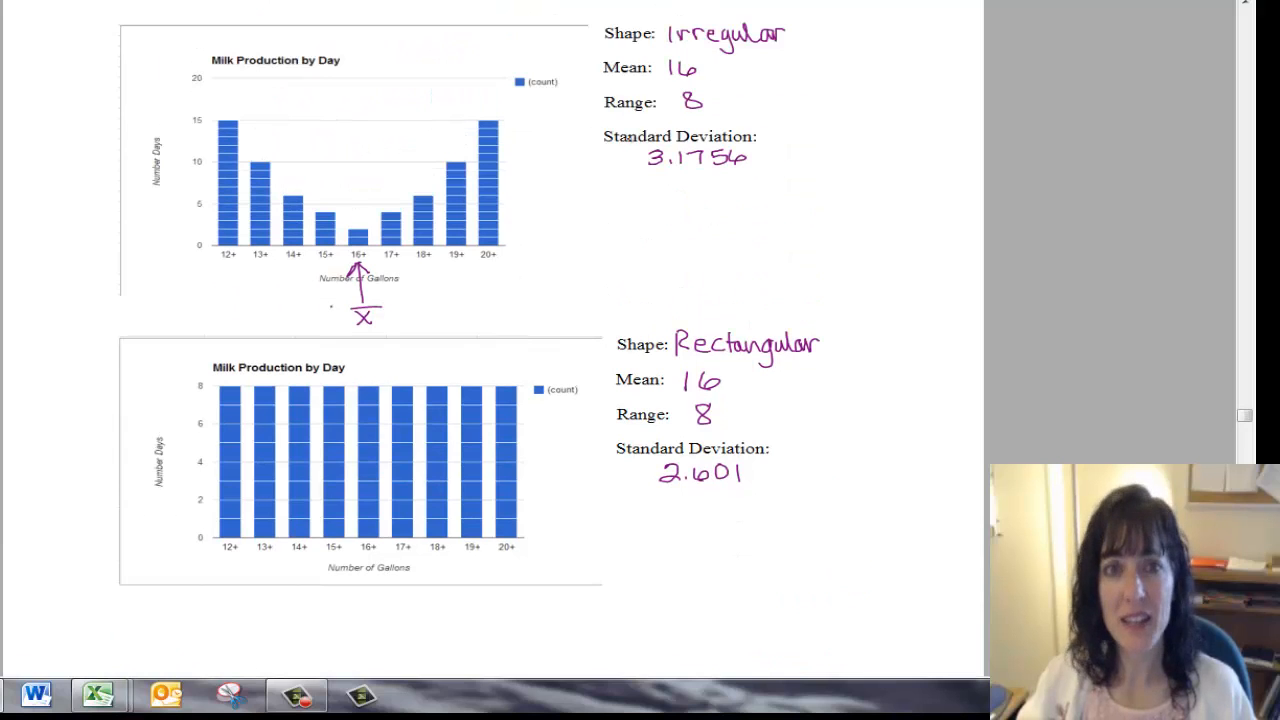
pyautogui.moveTo(532, 361)
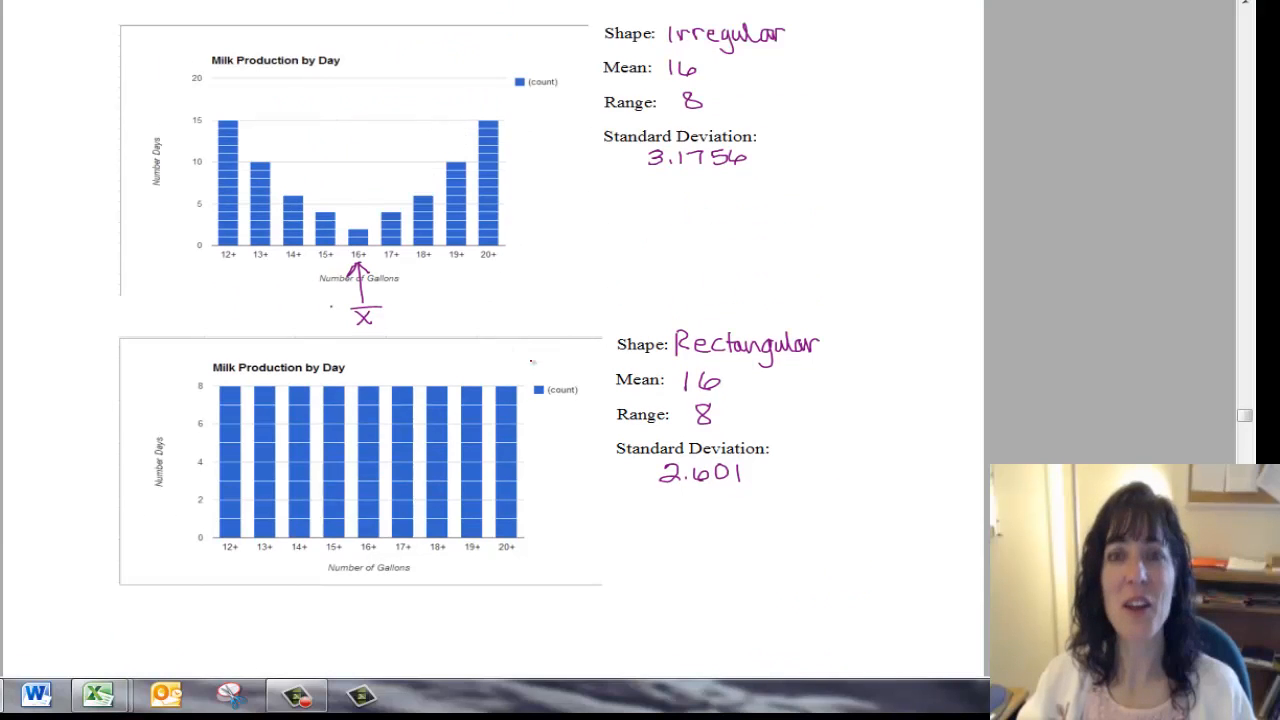
pyautogui.scroll(3)
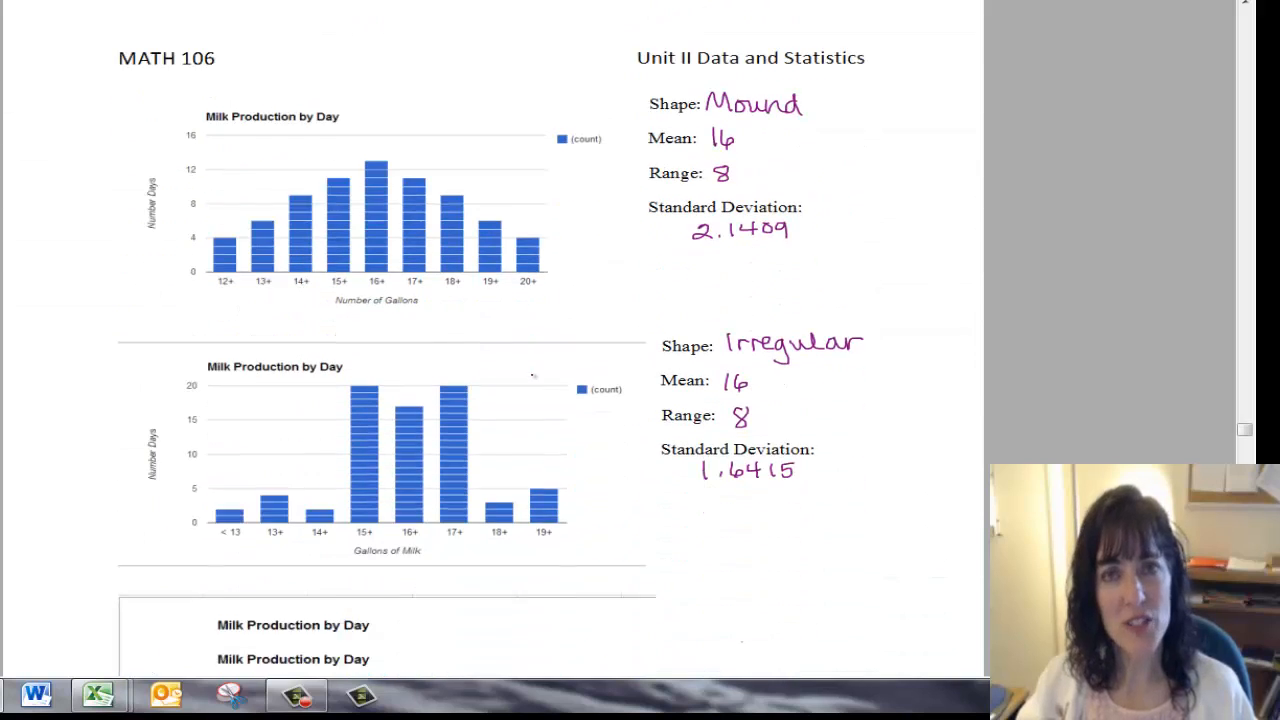
pyautogui.scroll(-3)
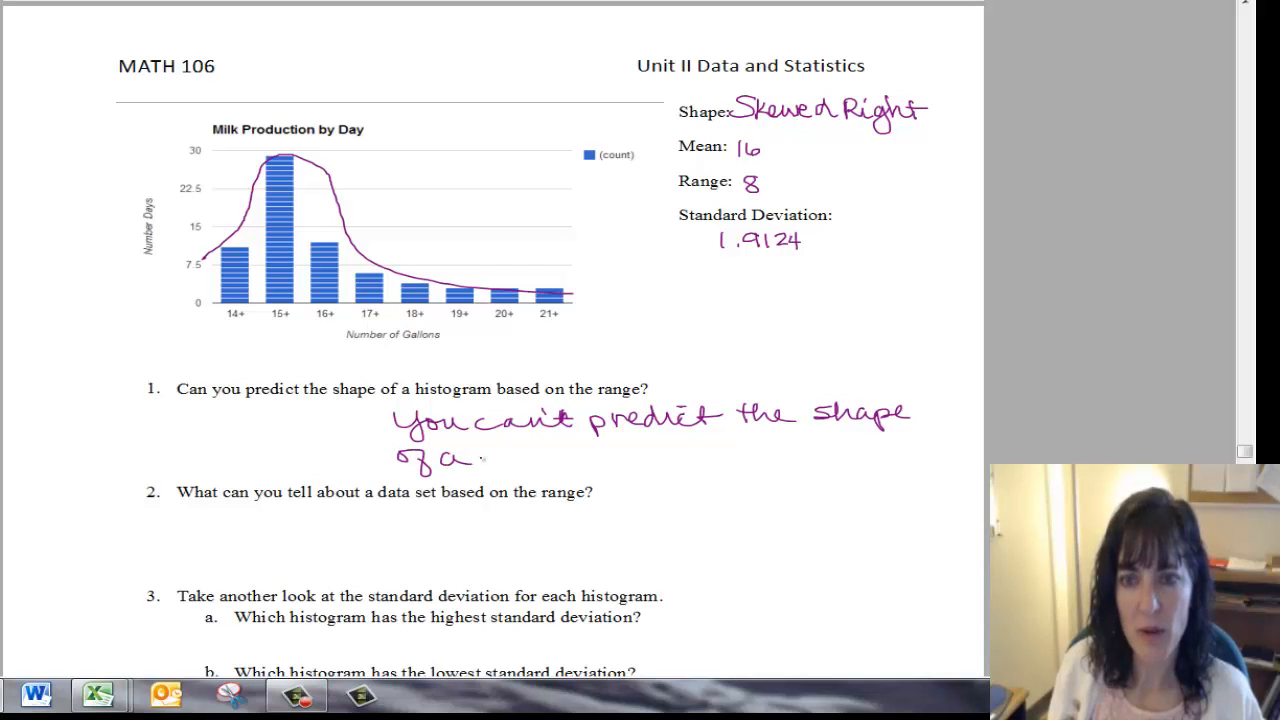
pyautogui.write('histogram')
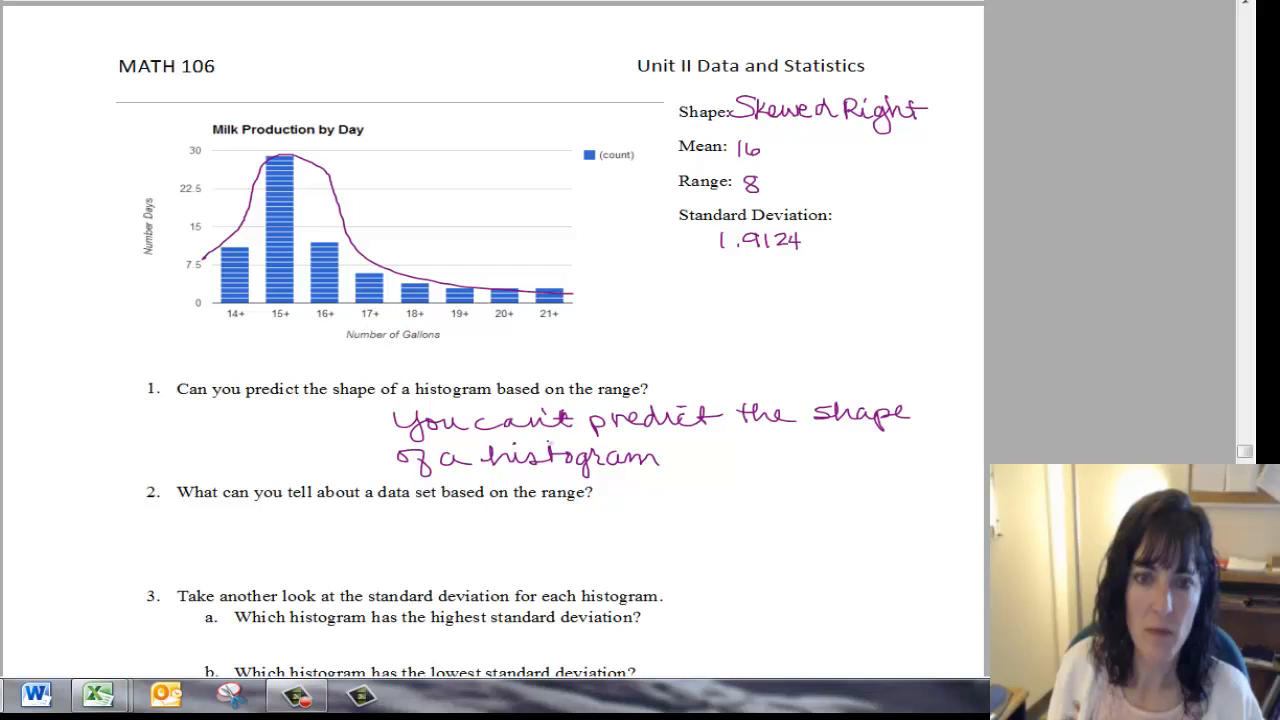
pyautogui.write('base')
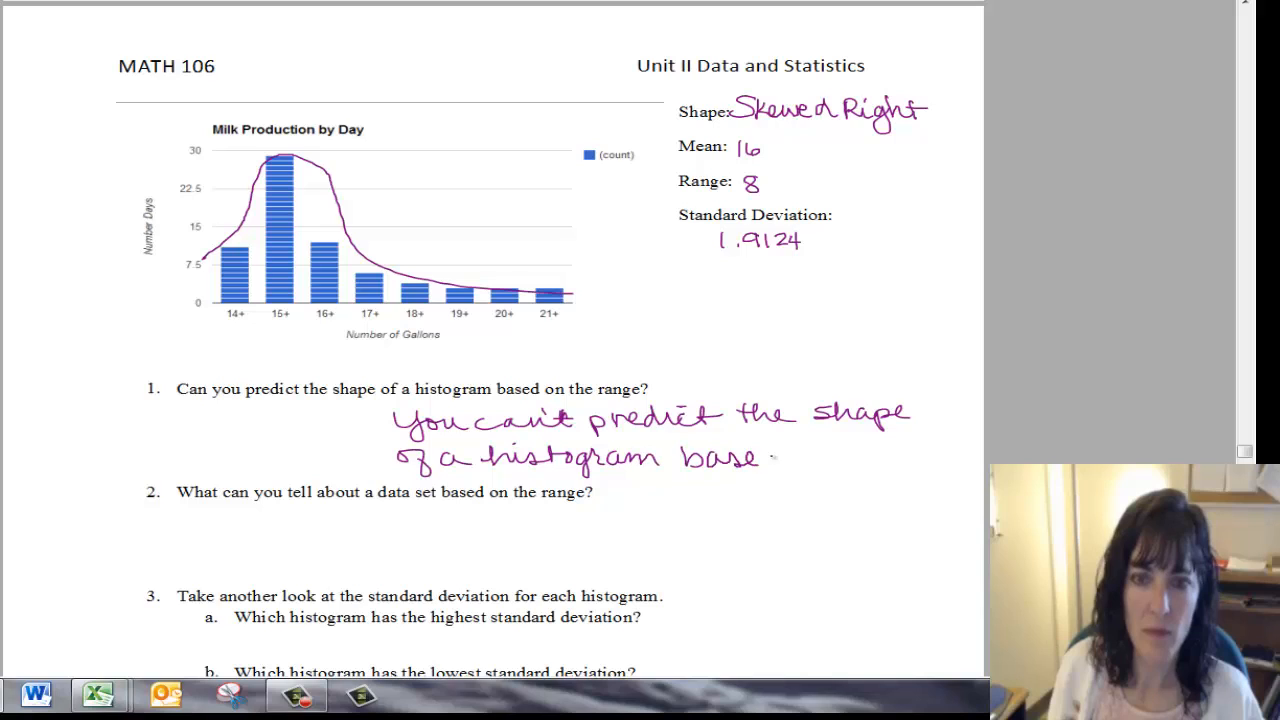